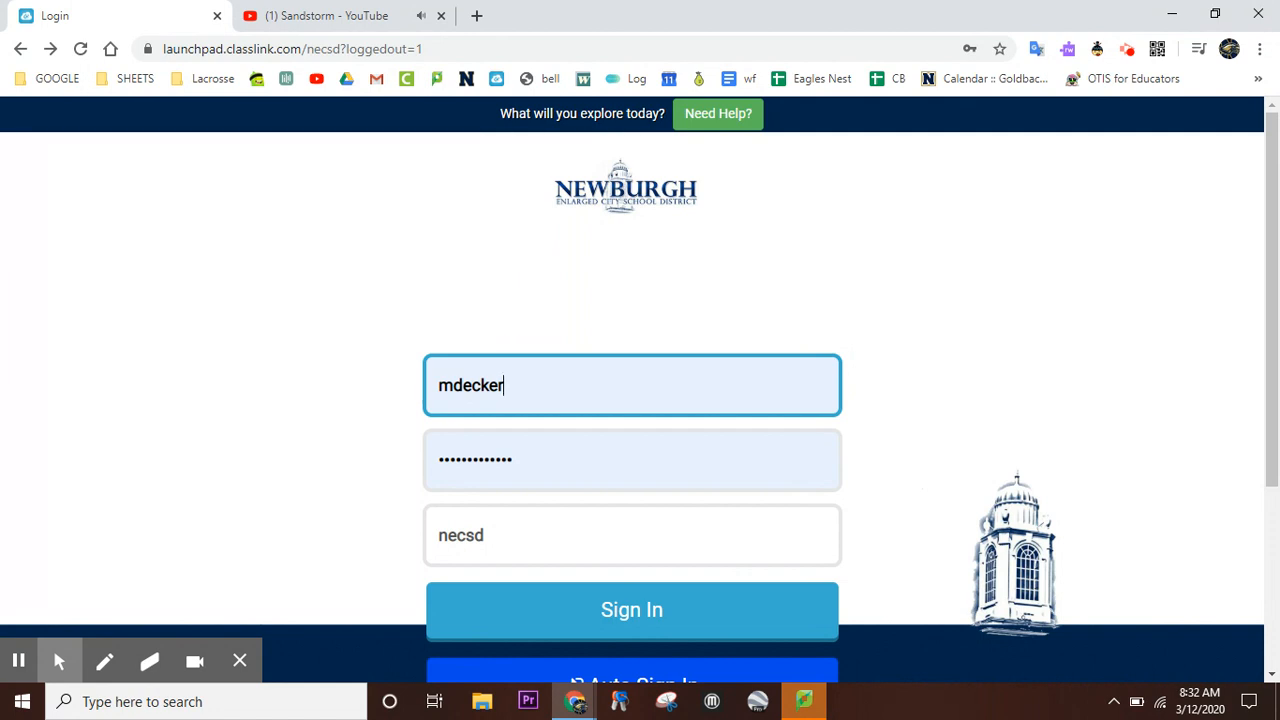
Close the YouTube tab and submit Auto Sign In with the filled-in credentials.
click(194, 660)
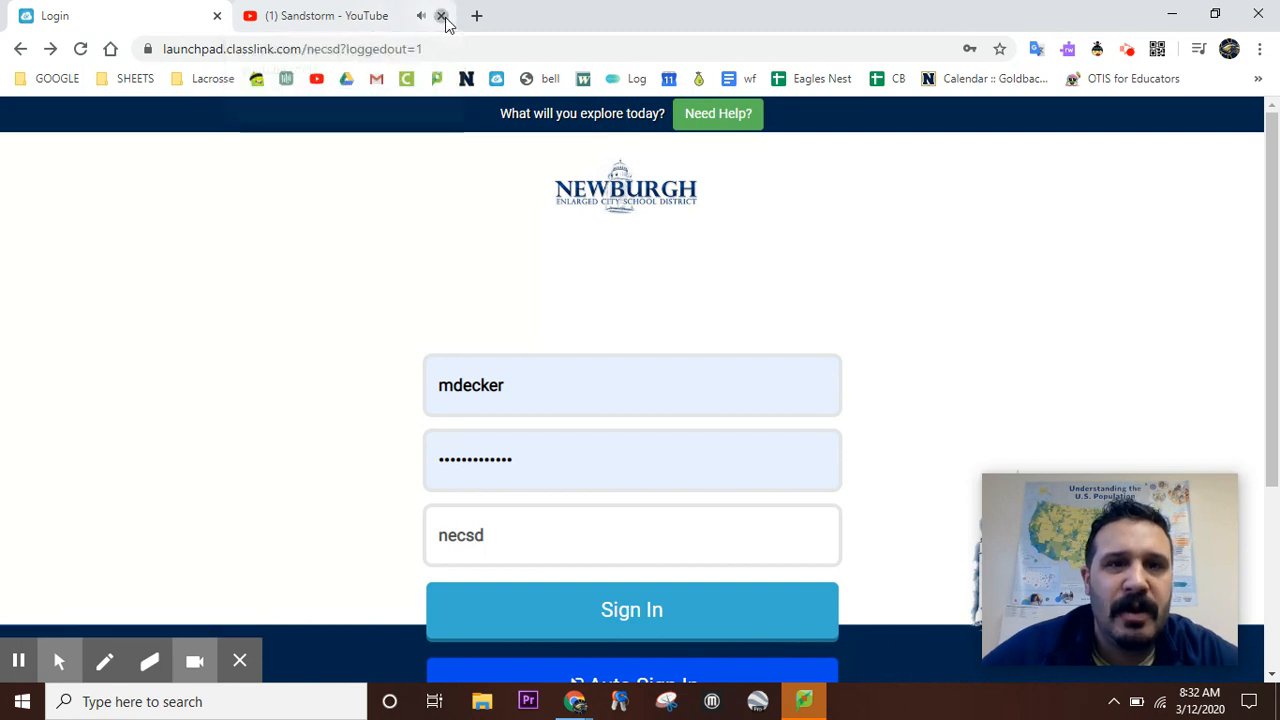
click(440, 16)
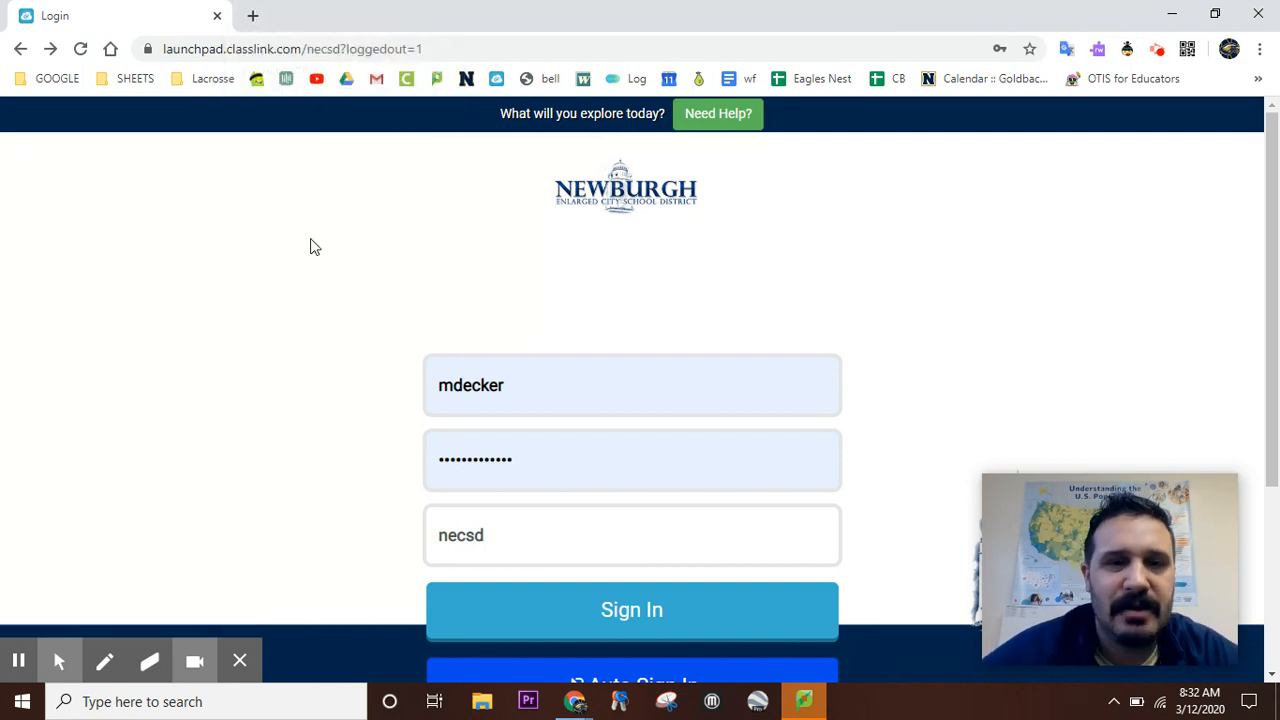
scroll(down, 3)
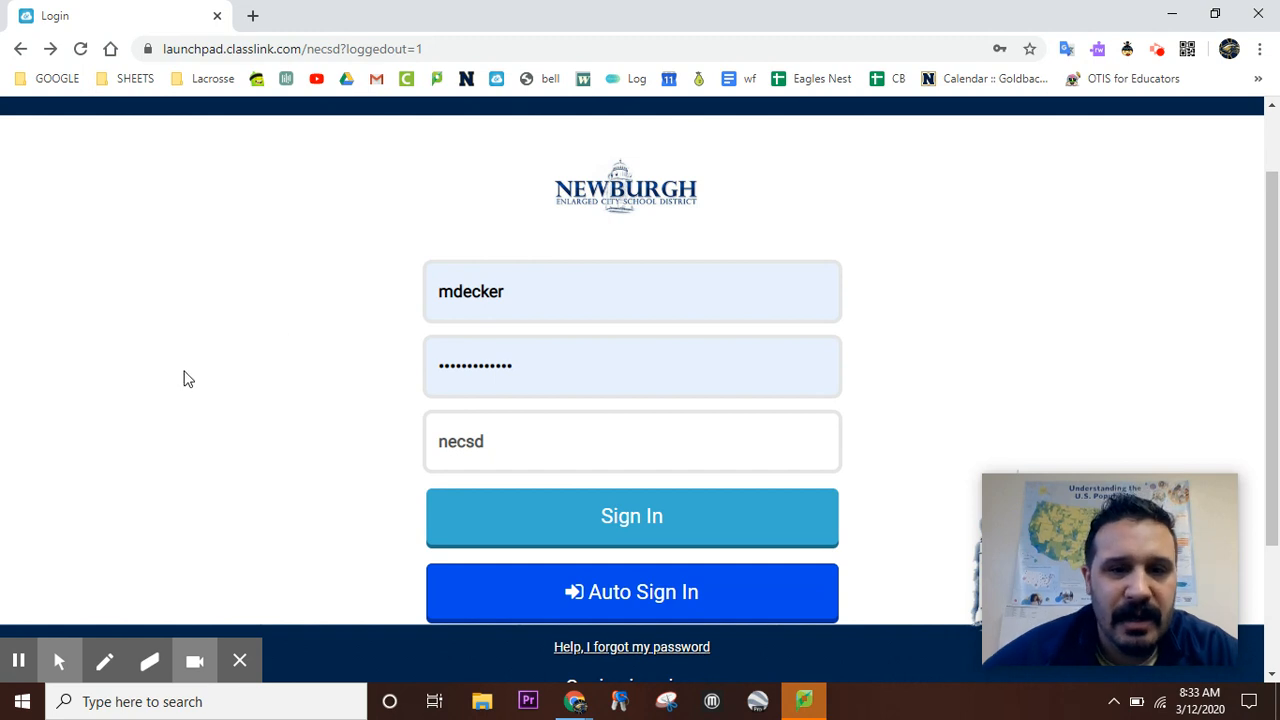
scroll(down, 3)
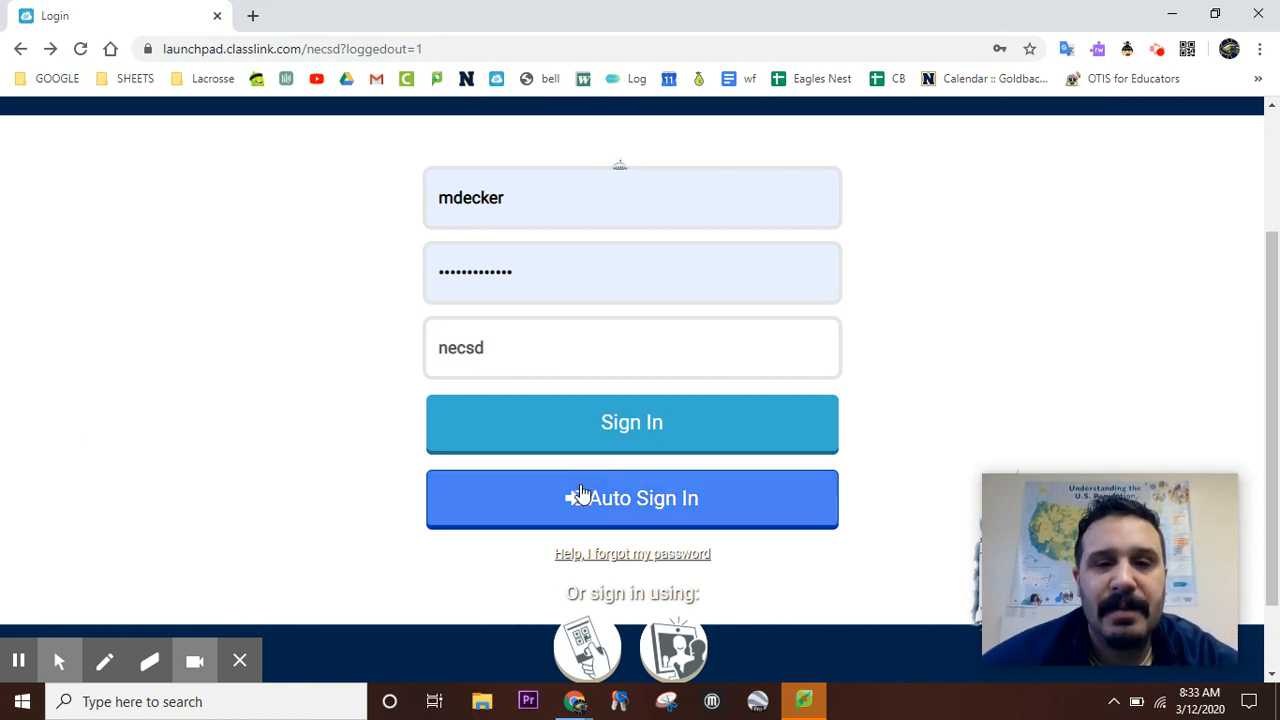
click(632, 498)
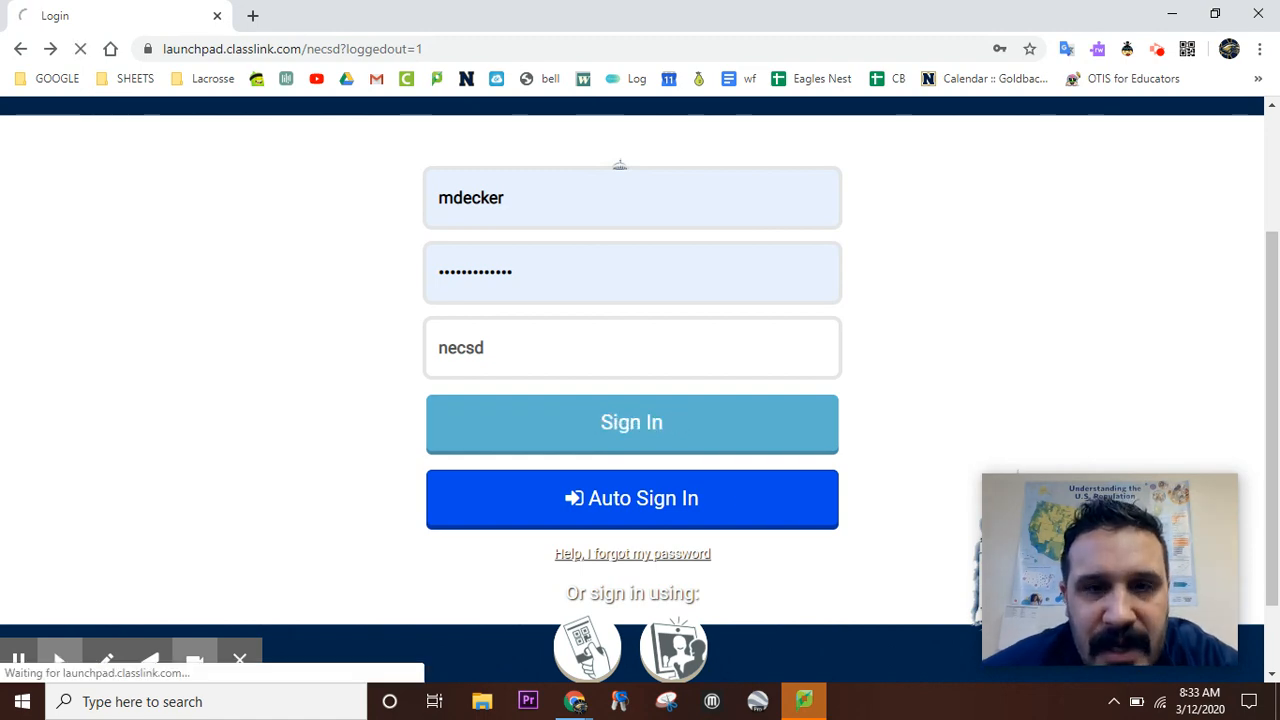
Reach My Profile from the account avatar on the apps dashboard.
click(632, 420)
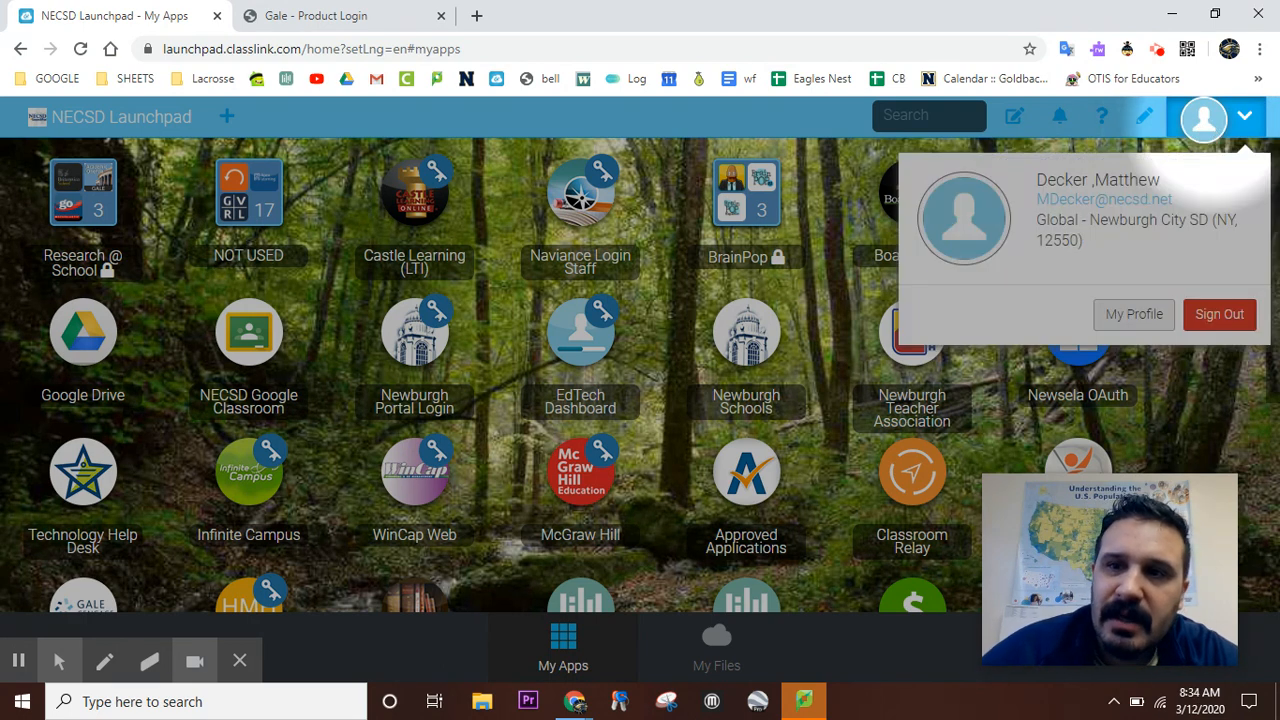
mouse_move(1134, 314)
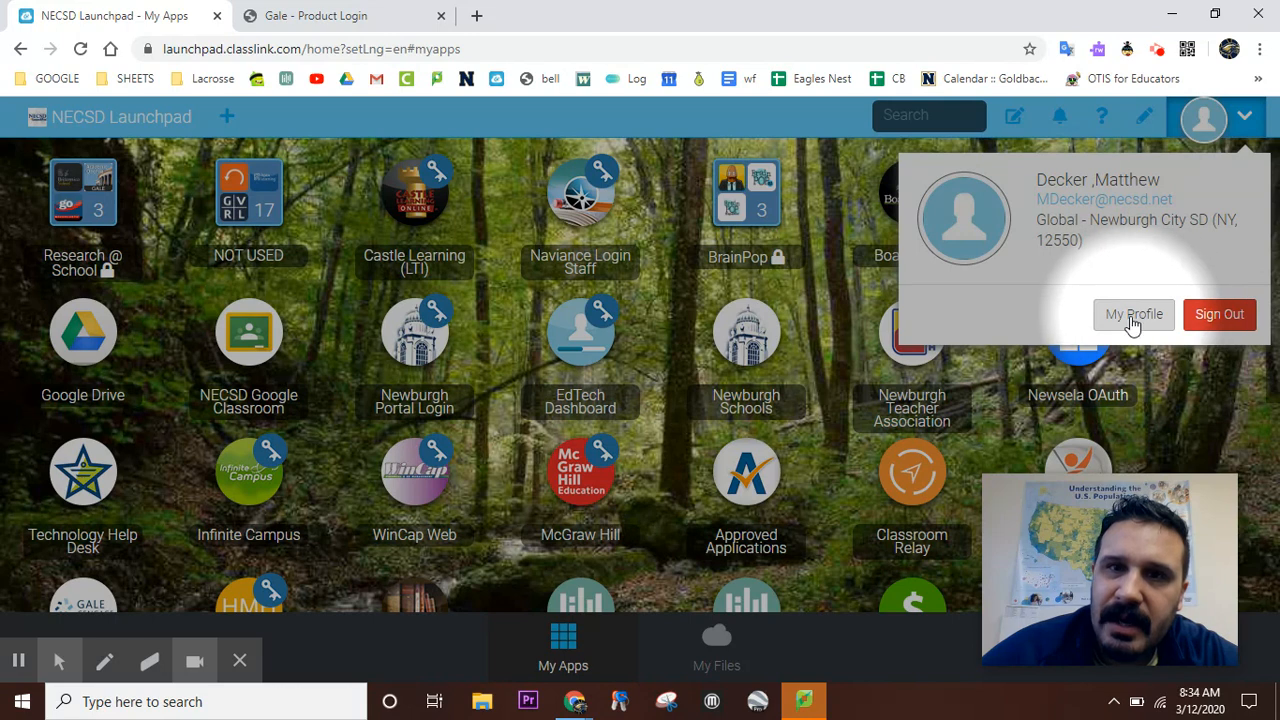
click(1132, 314)
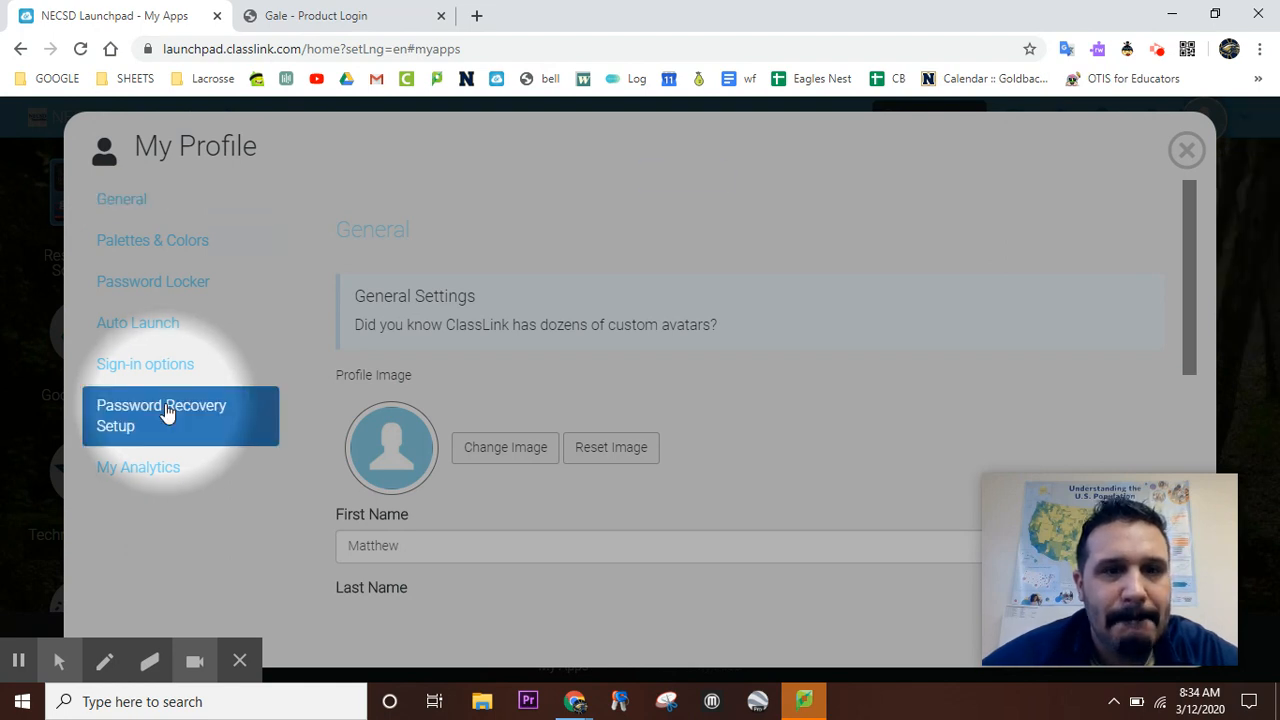
Show the Password Recovery Setup section down to its security Questions.
click(160, 414)
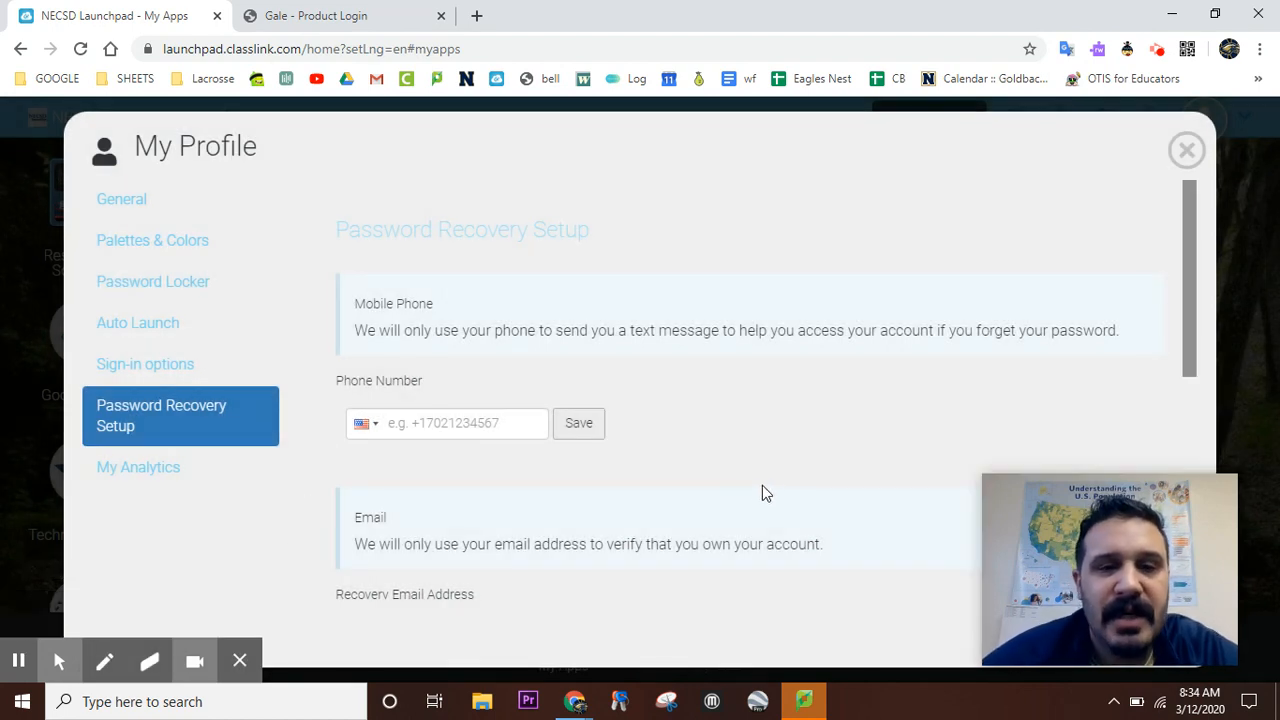
mouse_move(820, 444)
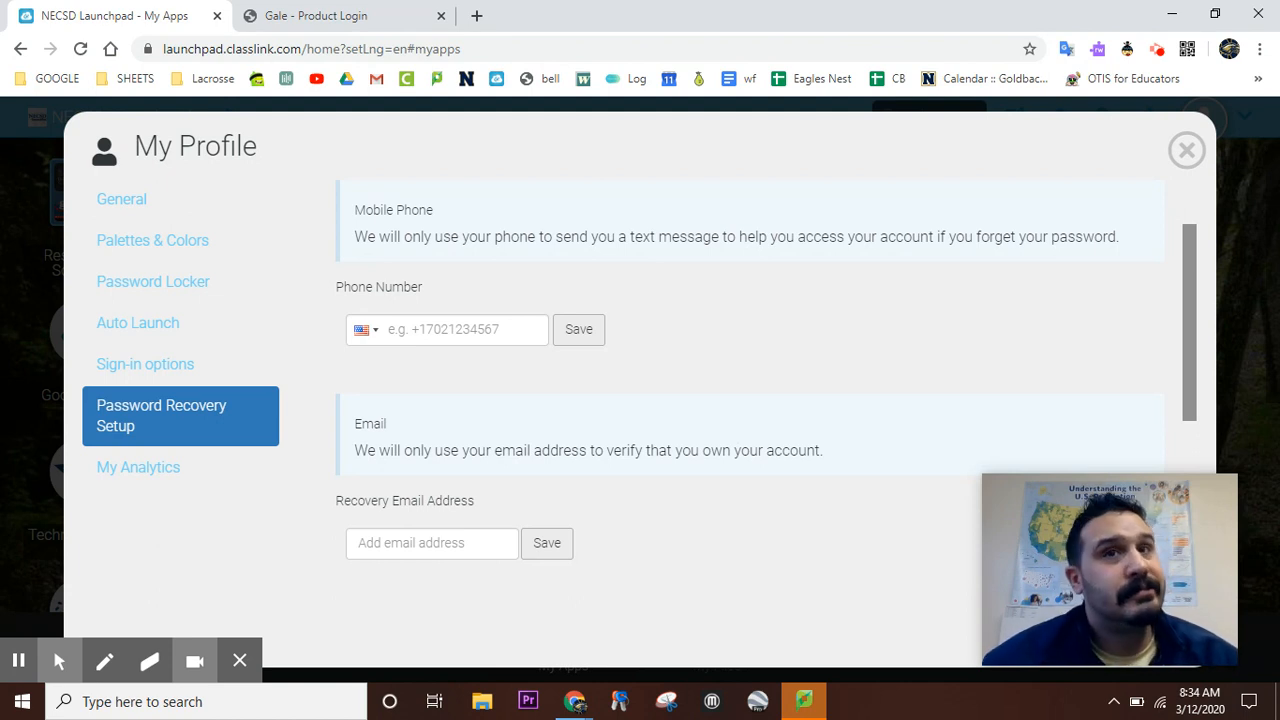
scroll(down, 3)
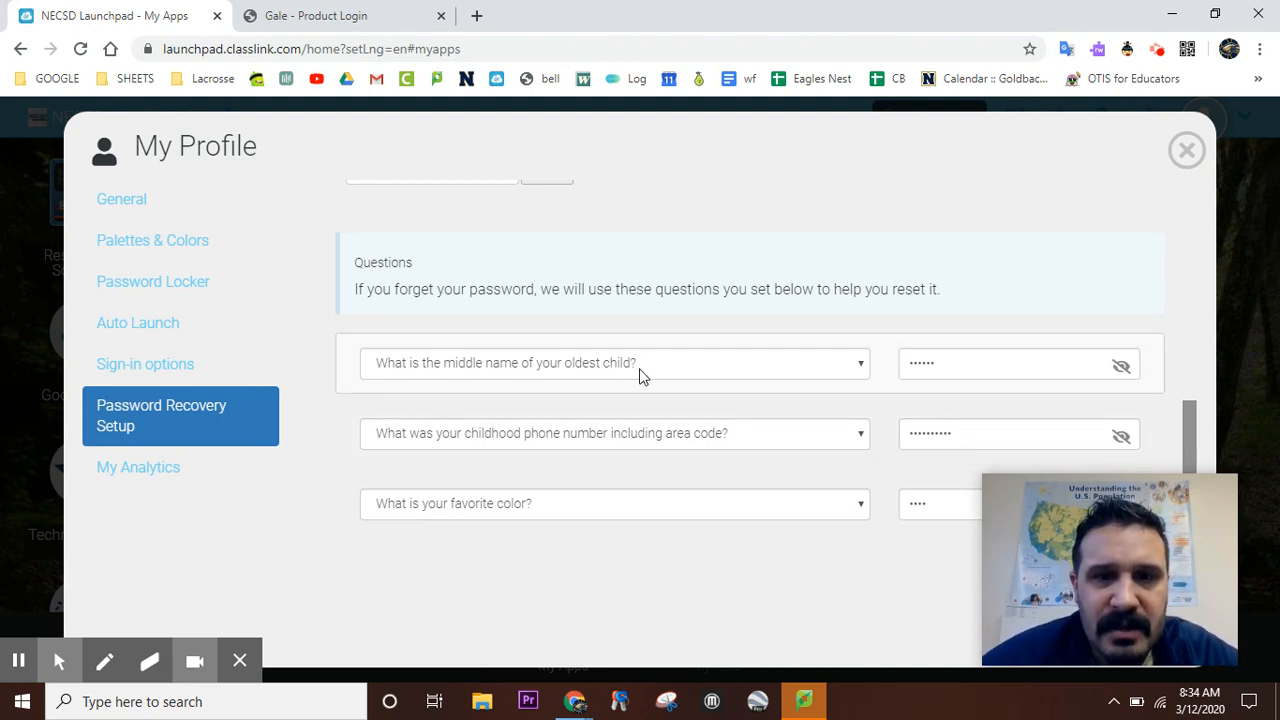
Enter answers for the middle name, childhood phone number and favorite color questions.
click(1000, 364)
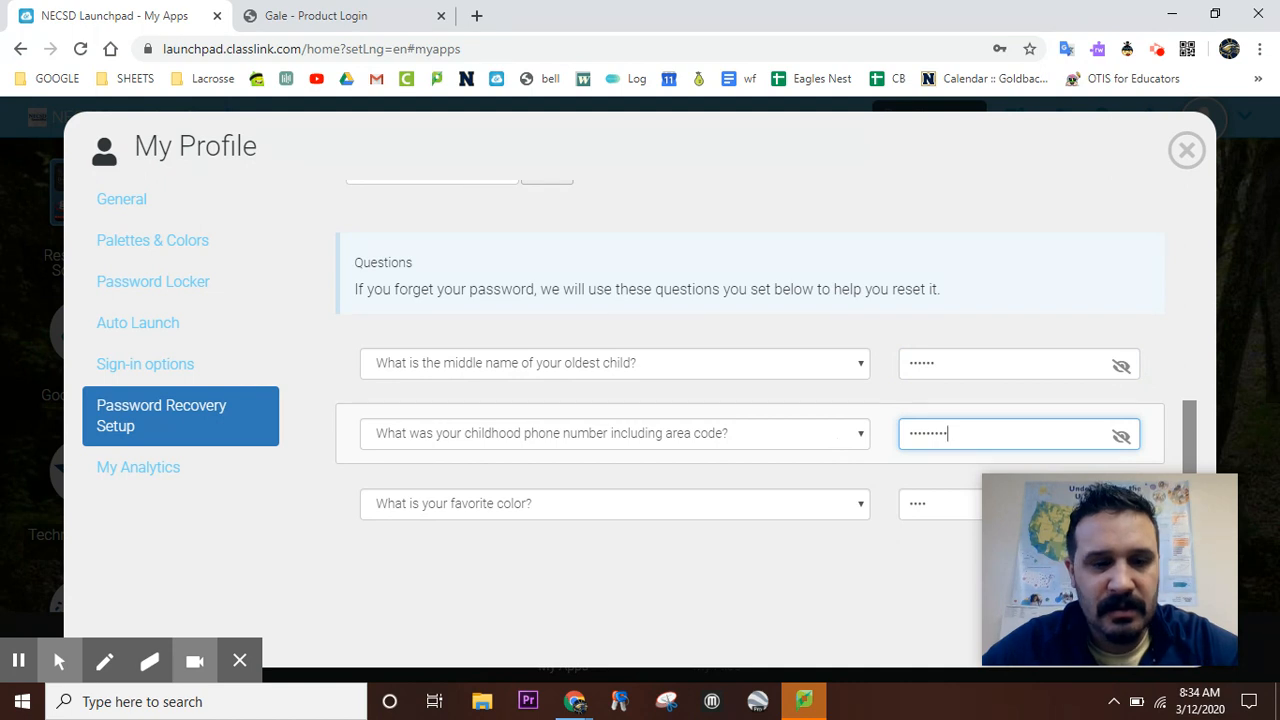
click(614, 500)
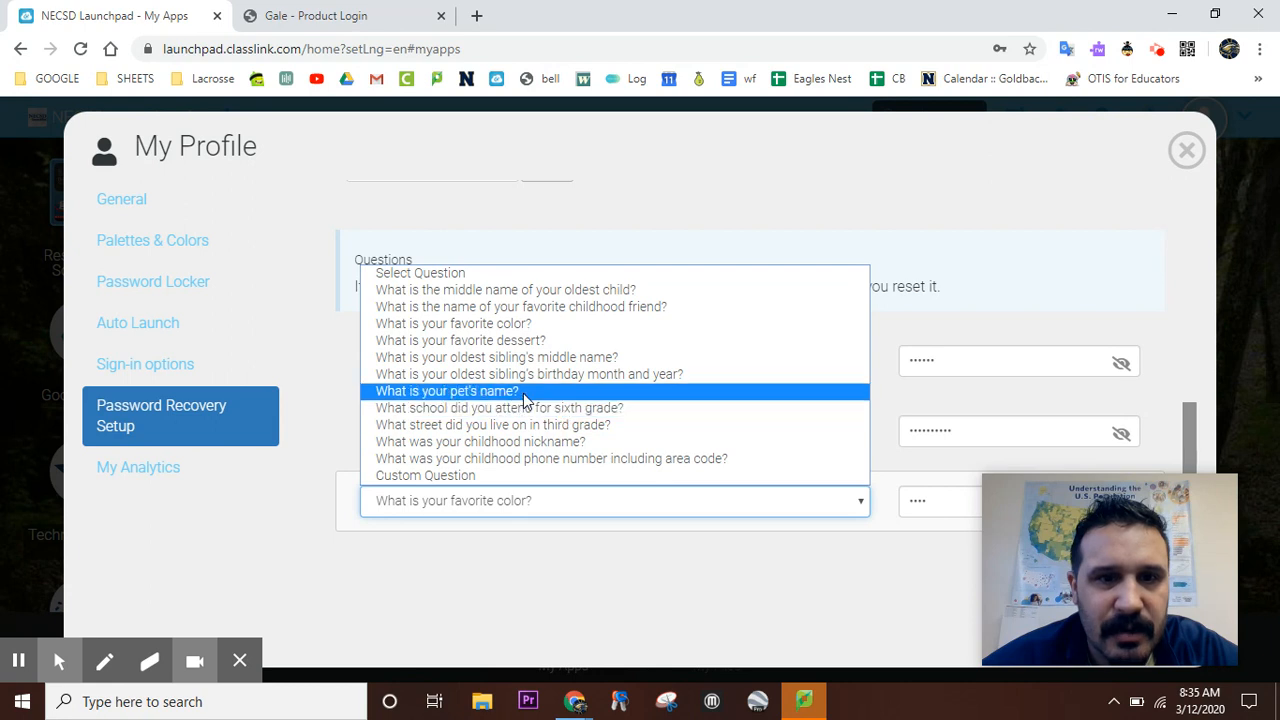
mouse_move(550, 458)
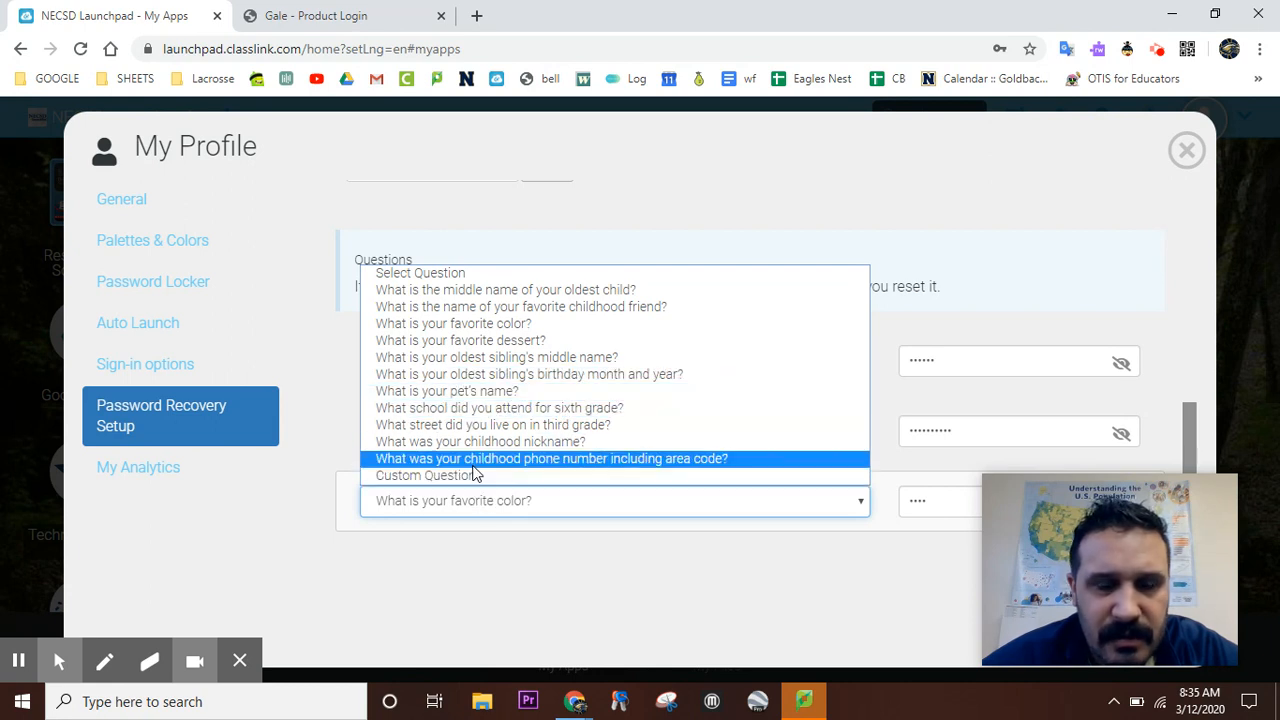
mouse_move(480, 442)
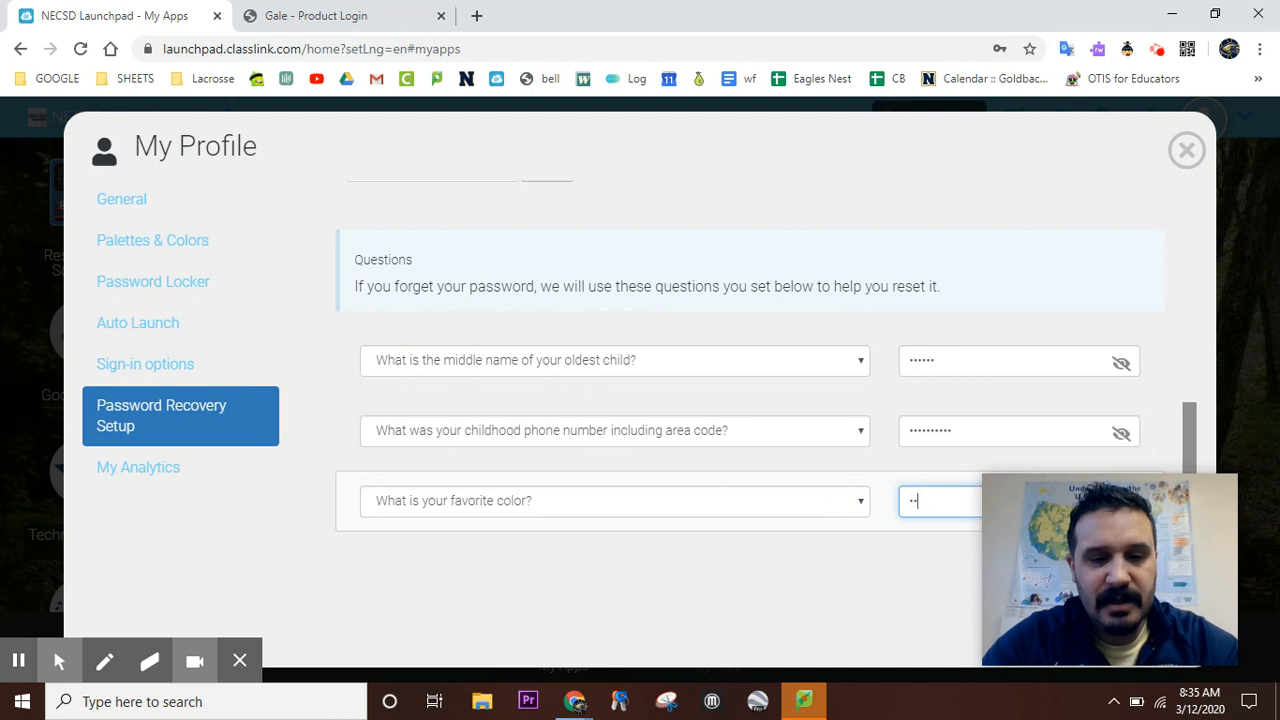
text(•)
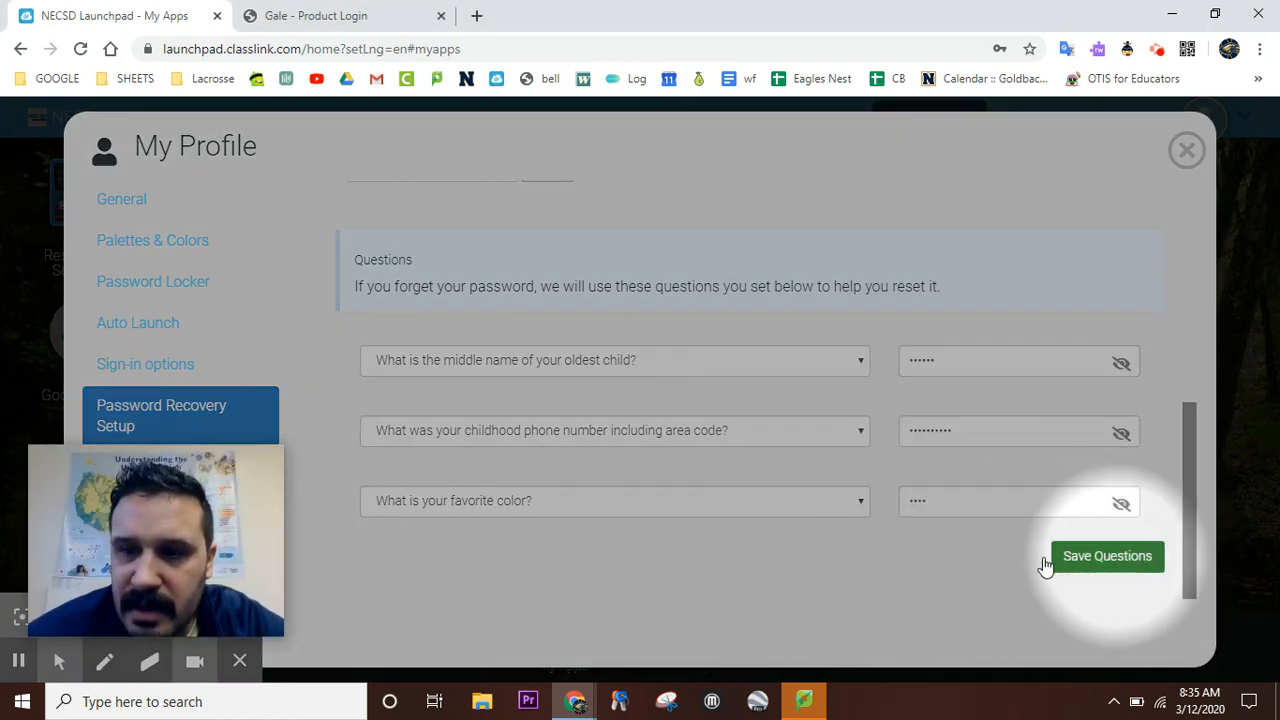
Save the security question answers, then sign out to the login page.
click(1108, 556)
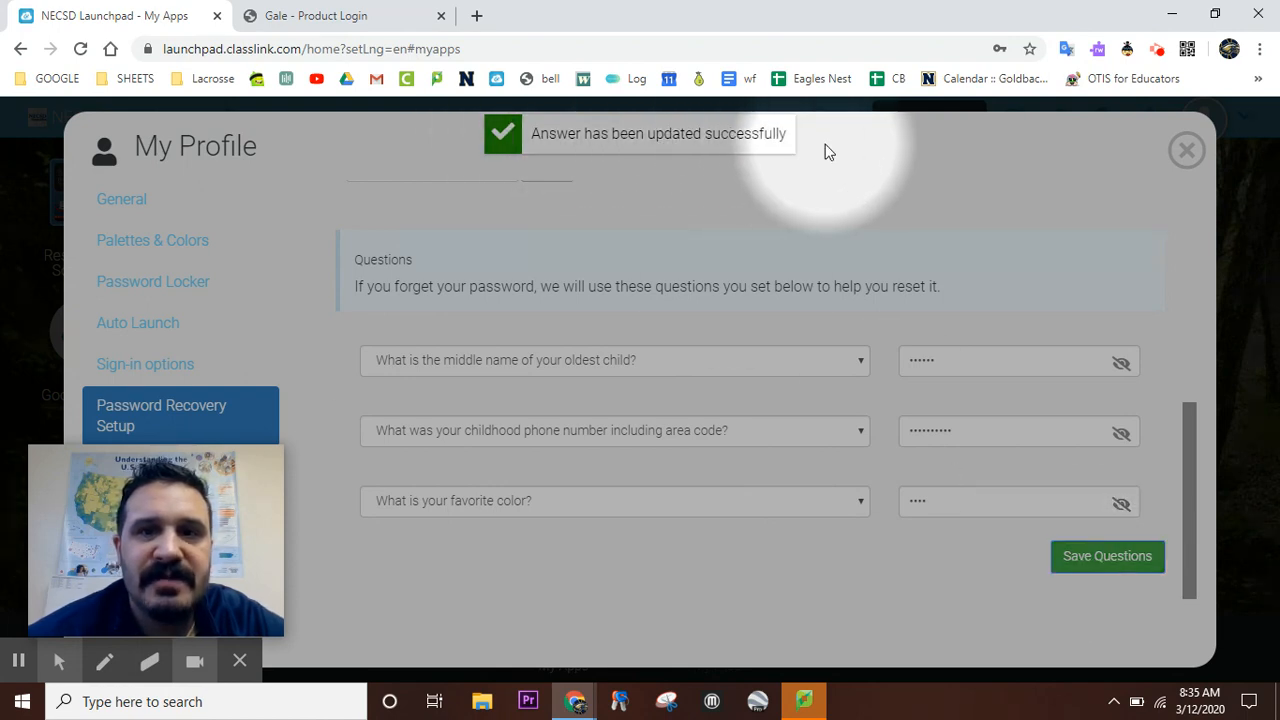
click(1186, 150)
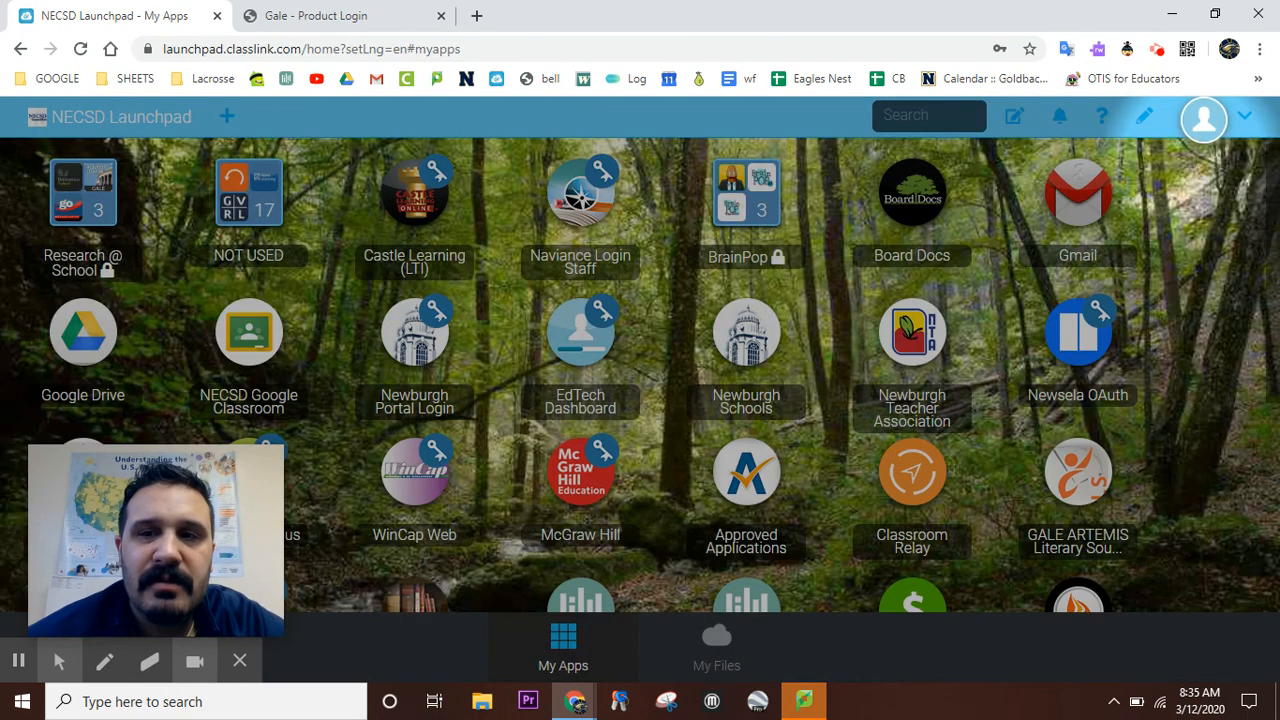
click(1204, 120)
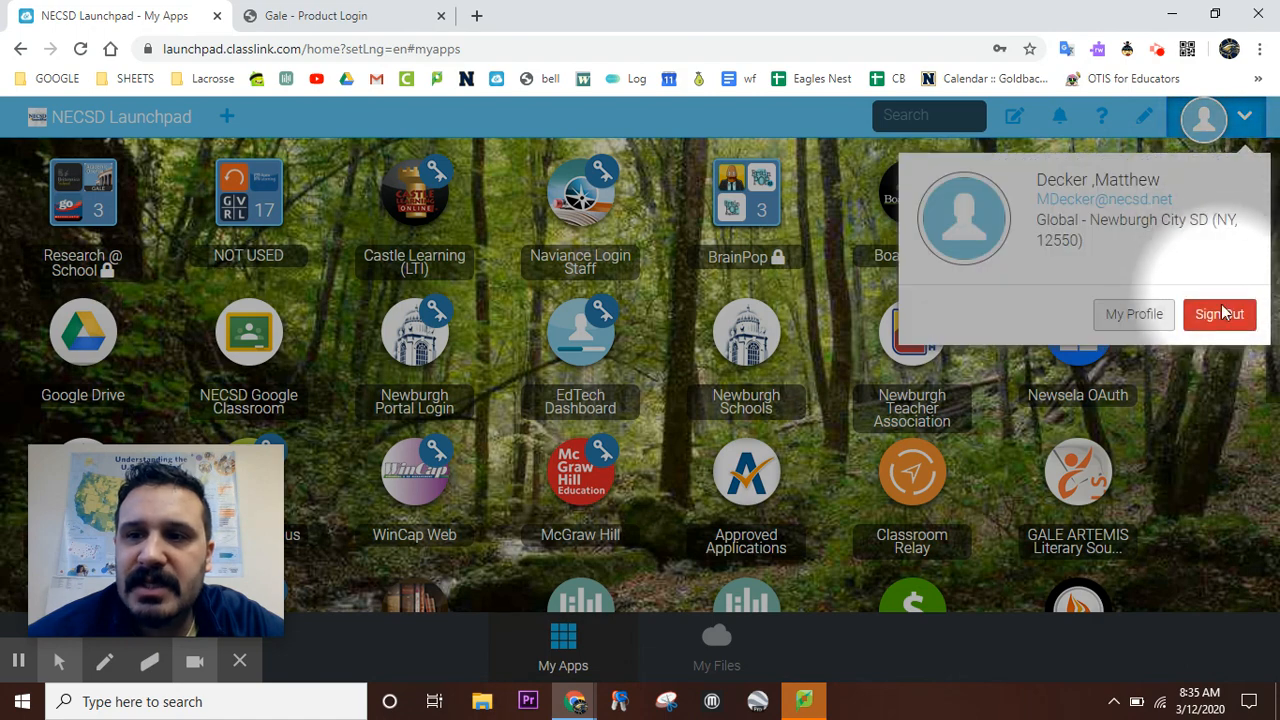
click(1220, 314)
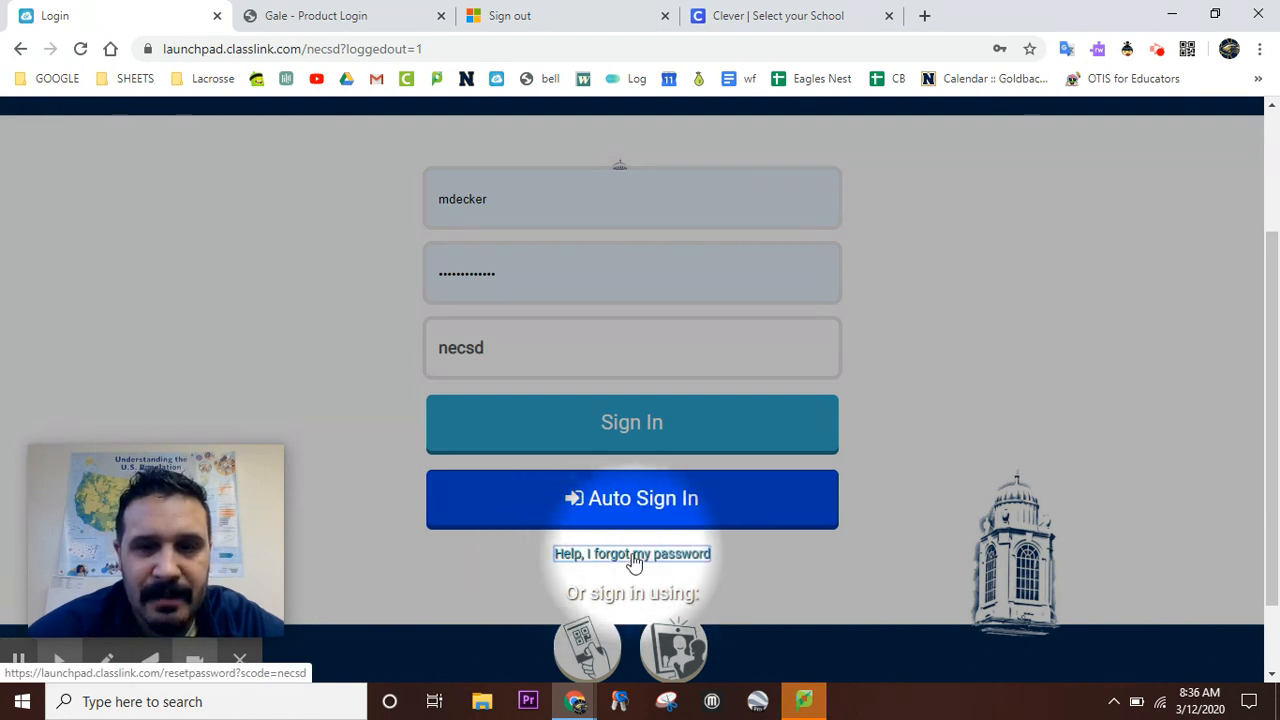
click(632, 552)
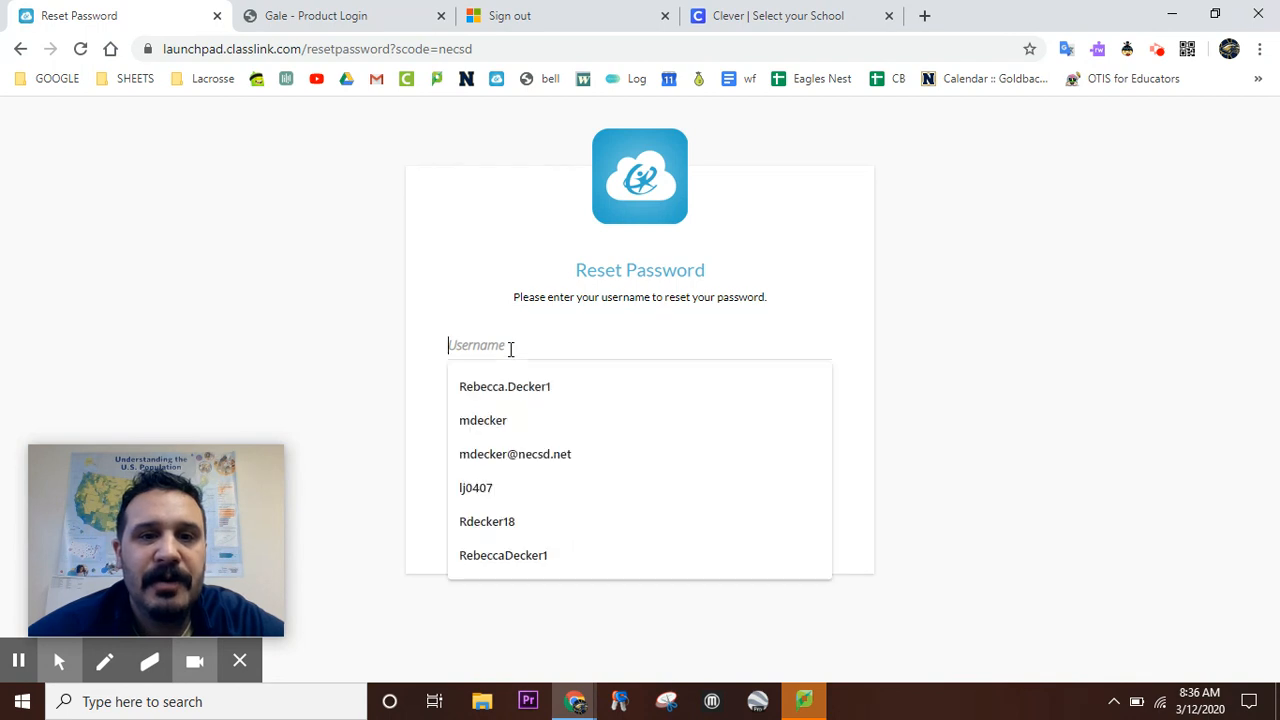
text(mdecker)
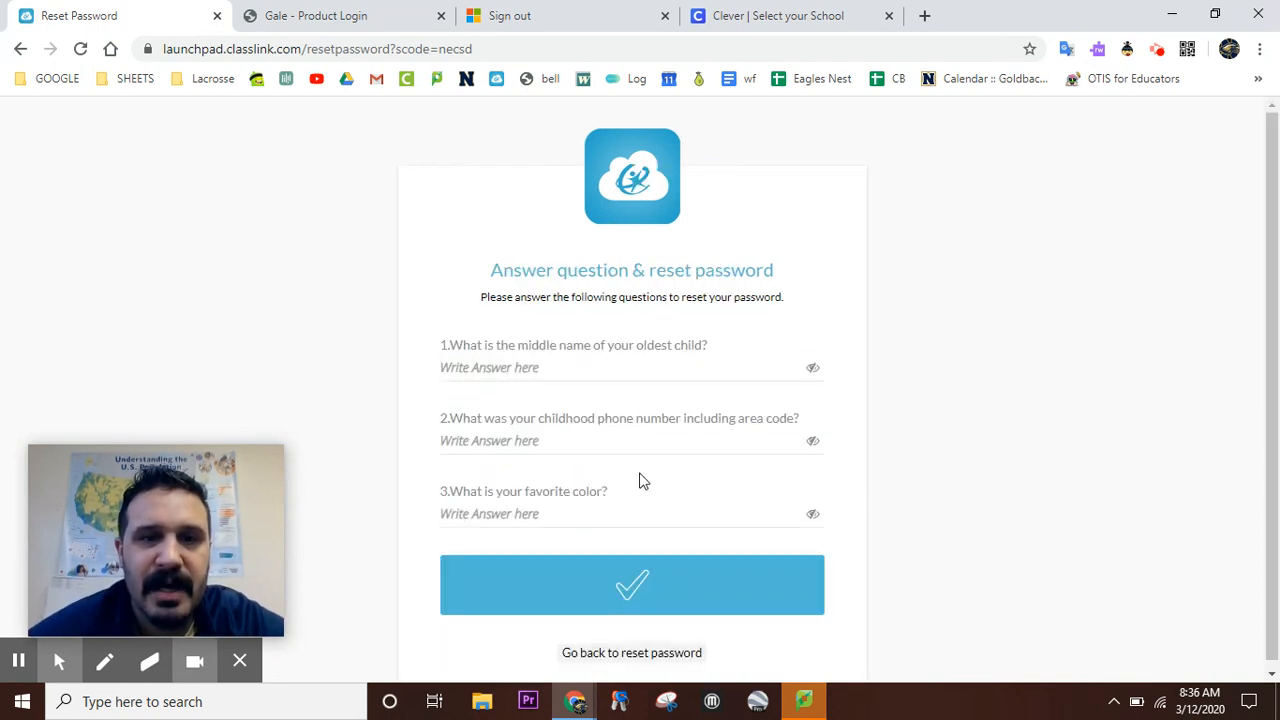
click(600, 368)
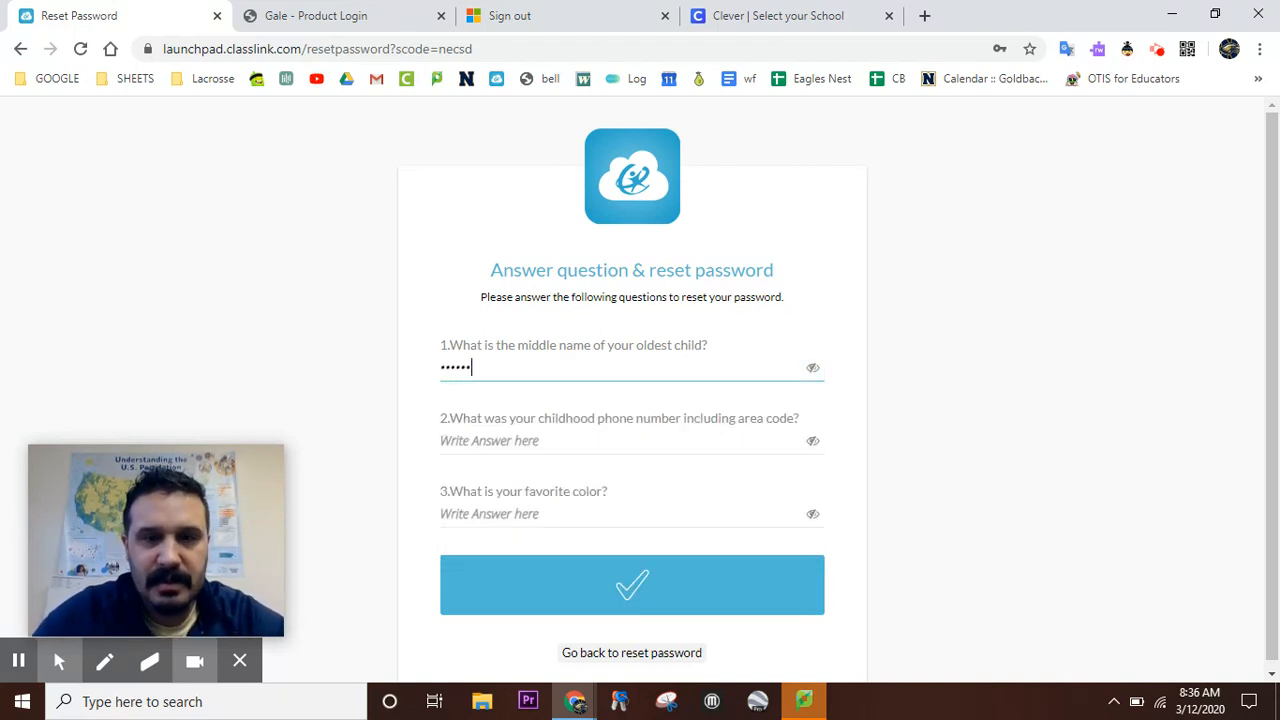
click(632, 442)
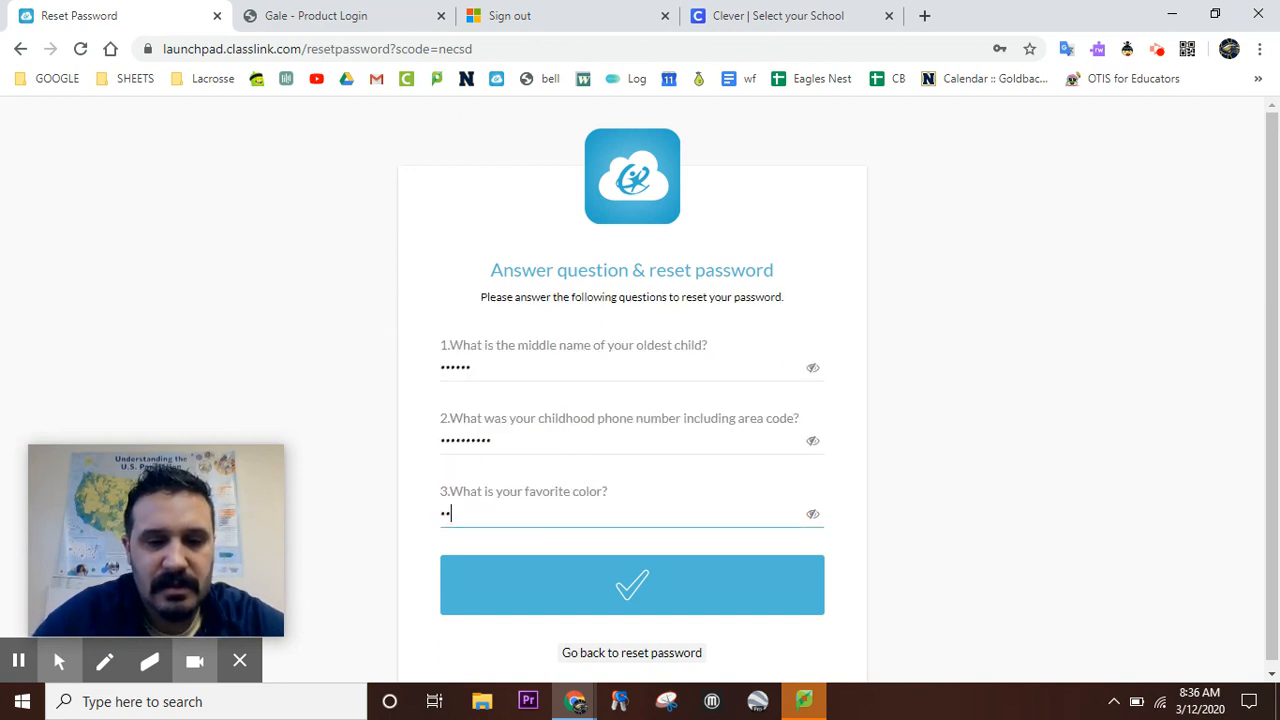
Submit the answers and reach the Change Password page for a new password.
click(632, 584)
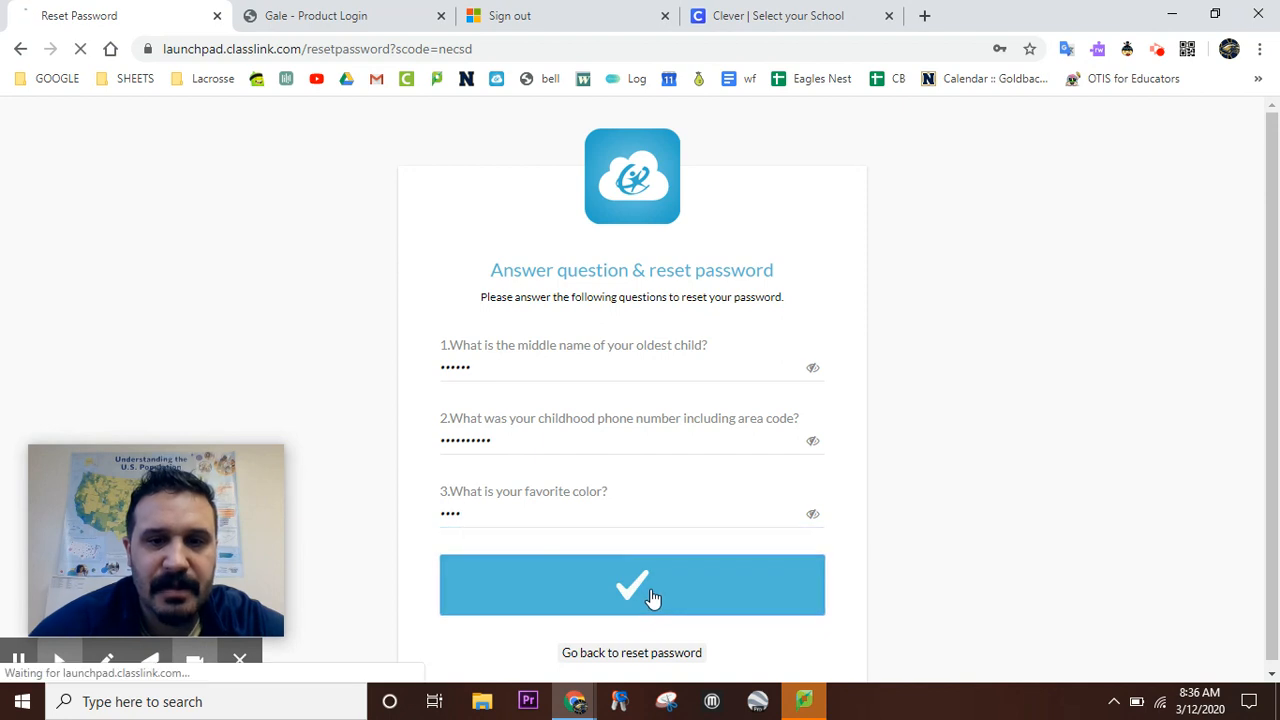
click(632, 584)
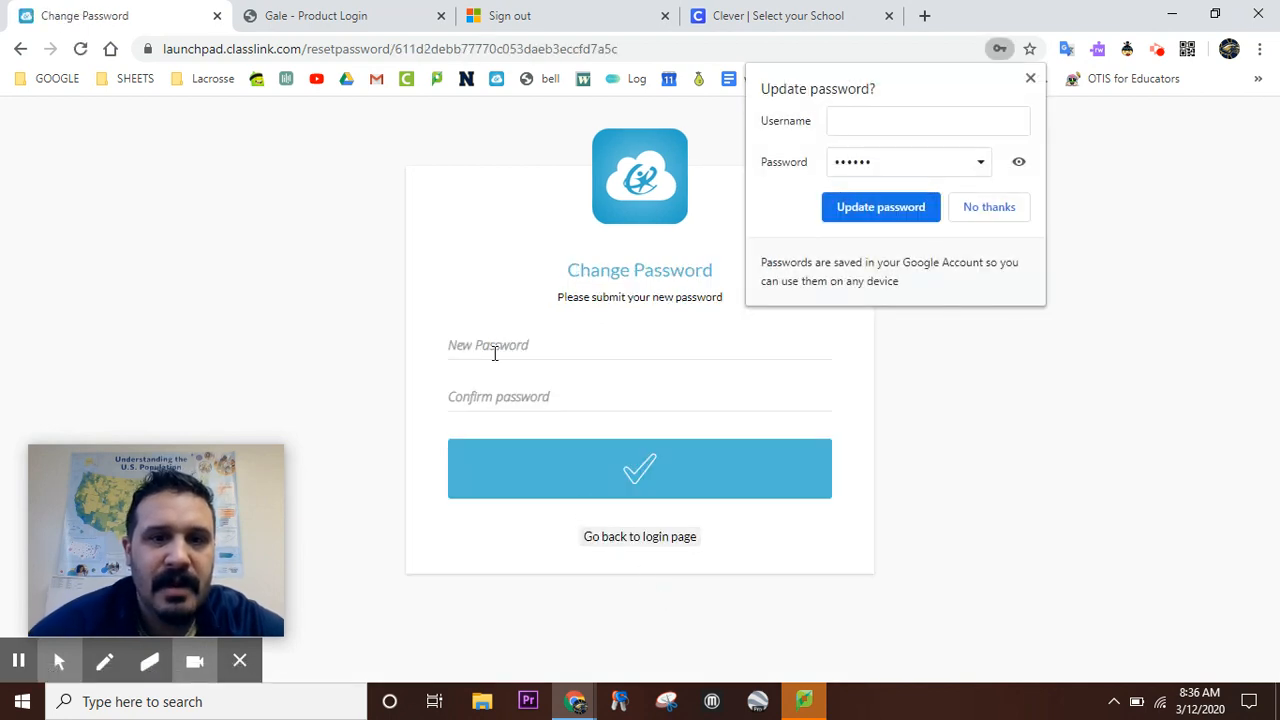